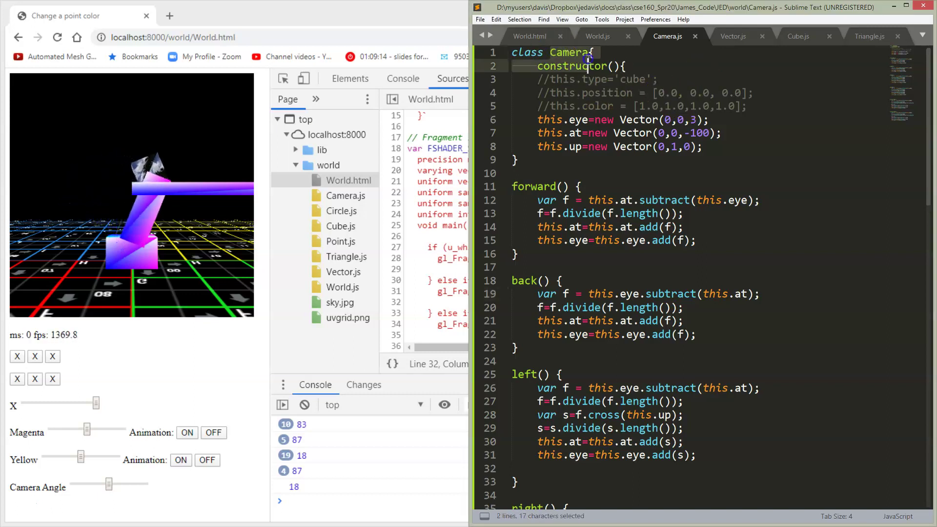
- Switch from Camera.js to World.js to view the renderAllShapes function
{"action": "left_click", "coordinate": [513, 468]}
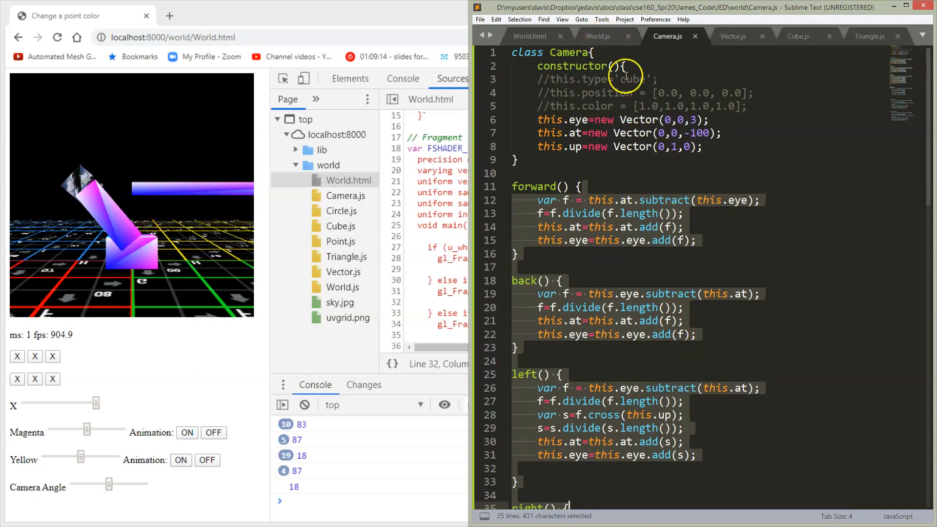
{"action": "left_click", "coordinate": [597, 36]}
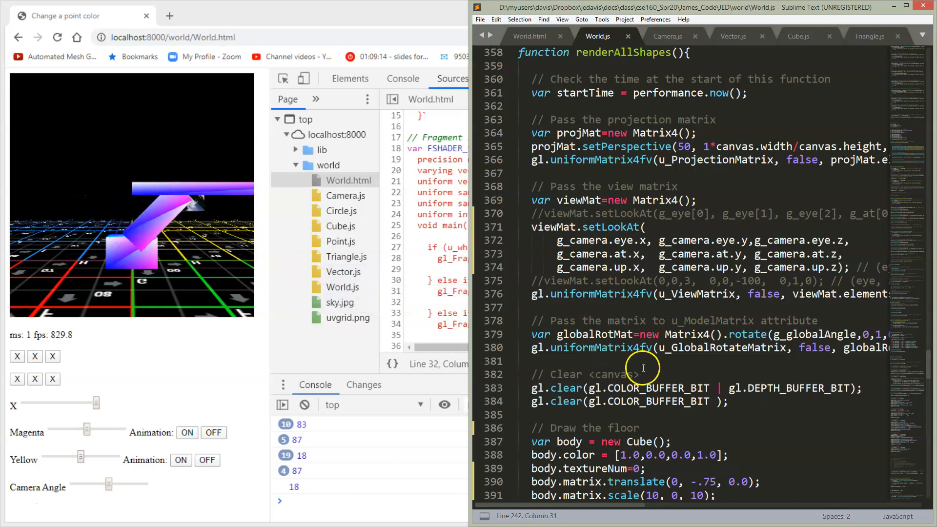
{"action": "scroll", "scroll_direction": "down", "scroll_amount": 3}
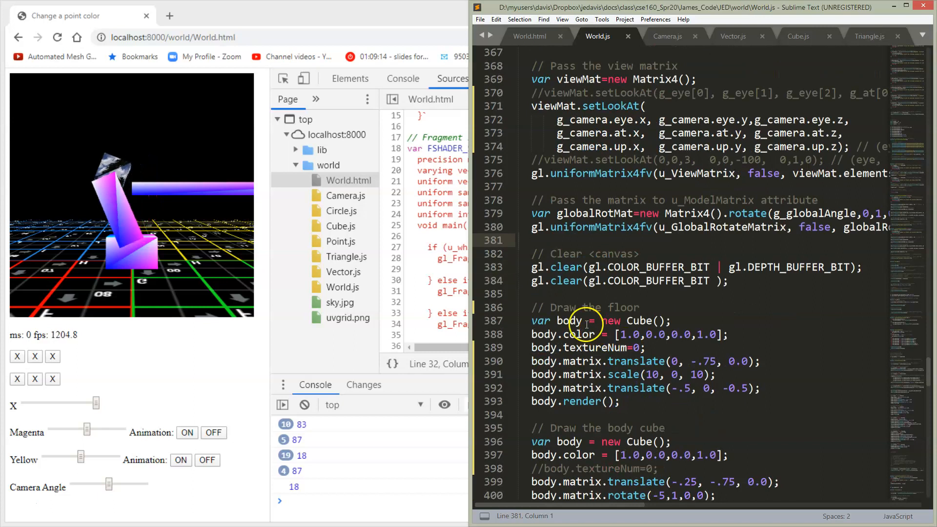
{"action": "double_click", "coordinate": [639, 322]}
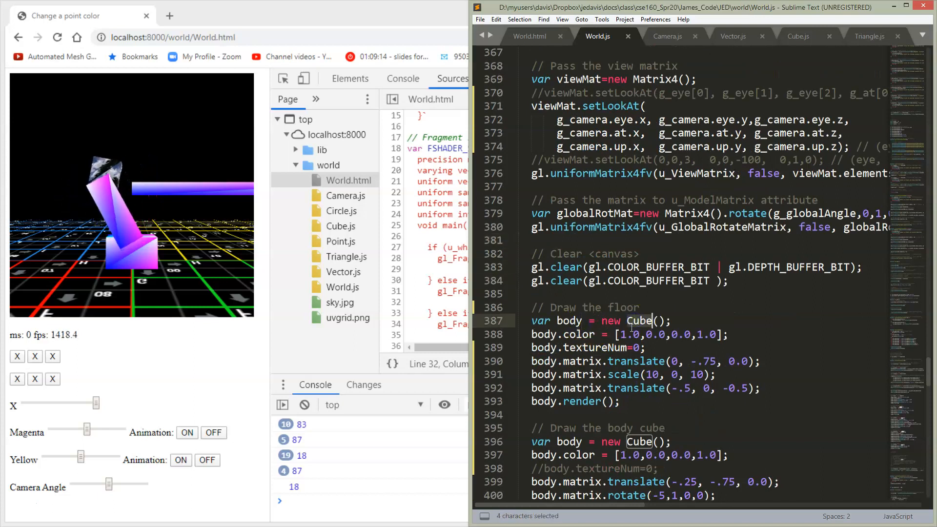
{"action": "left_click", "coordinate": [580, 347]}
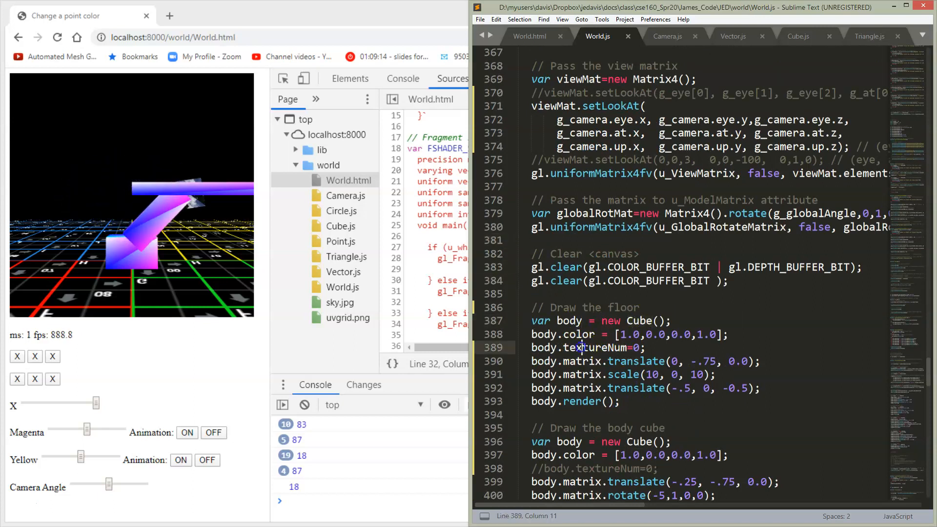
{"action": "double_click", "coordinate": [578, 347]}
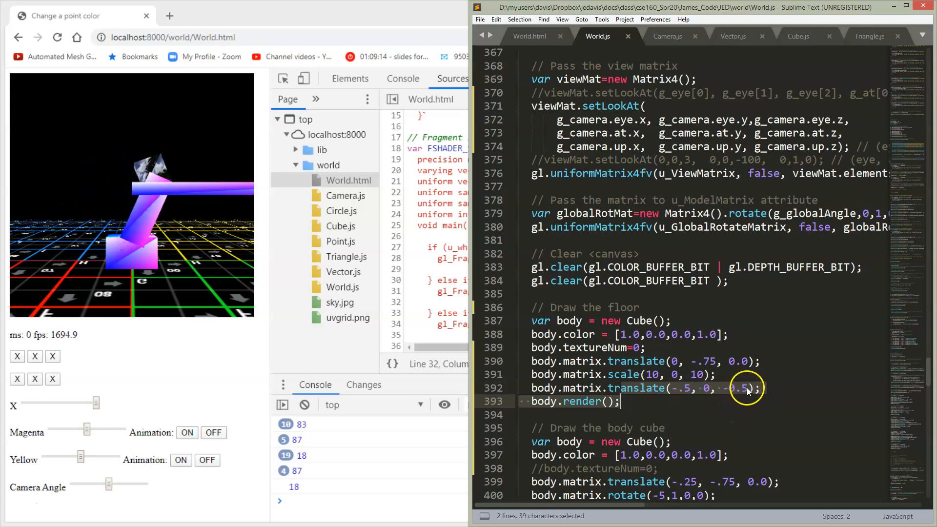
{"action": "left_click", "coordinate": [655, 374]}
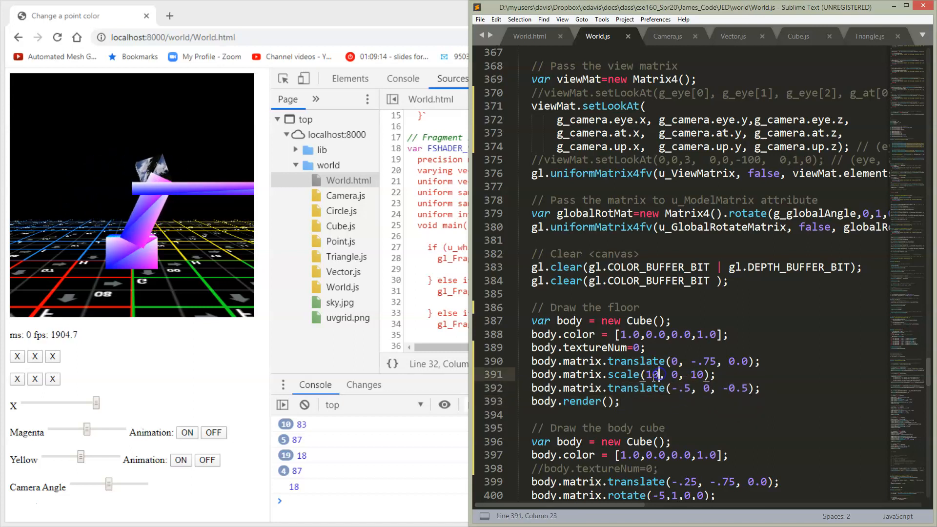